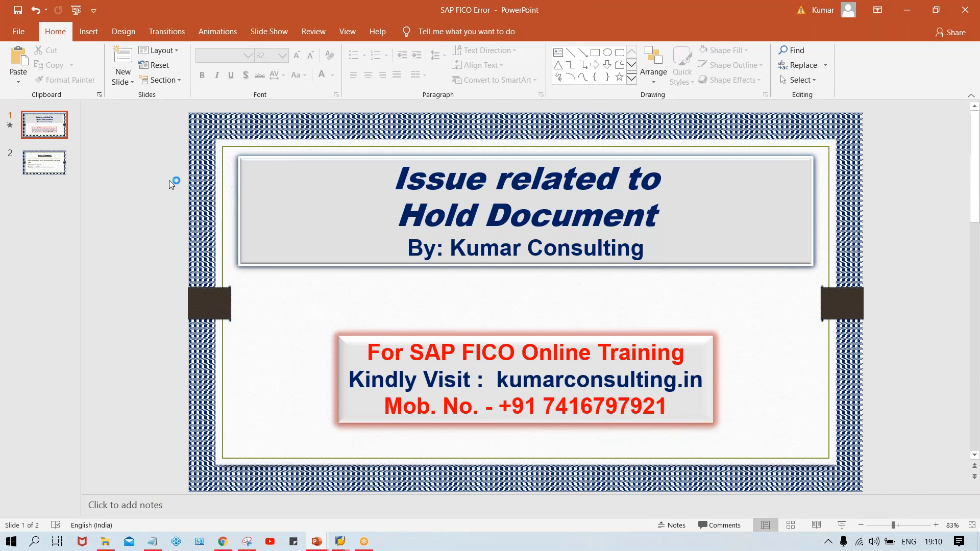
mouse_move(175, 186)
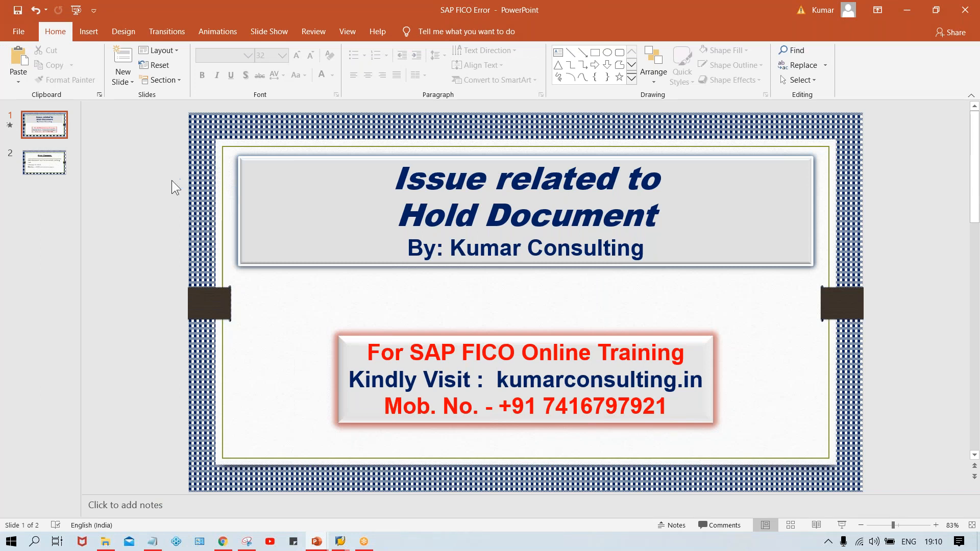
mouse_move(603, 190)
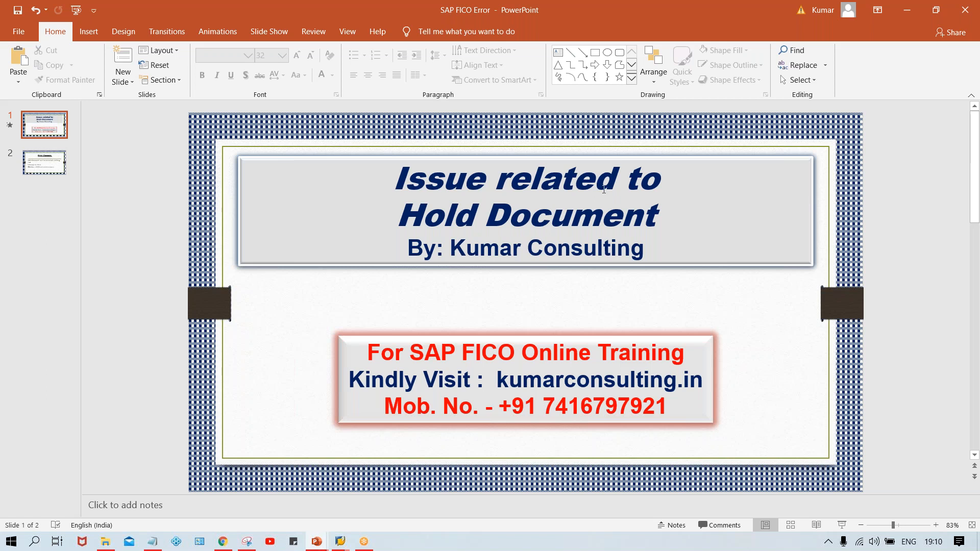
mouse_move(471, 457)
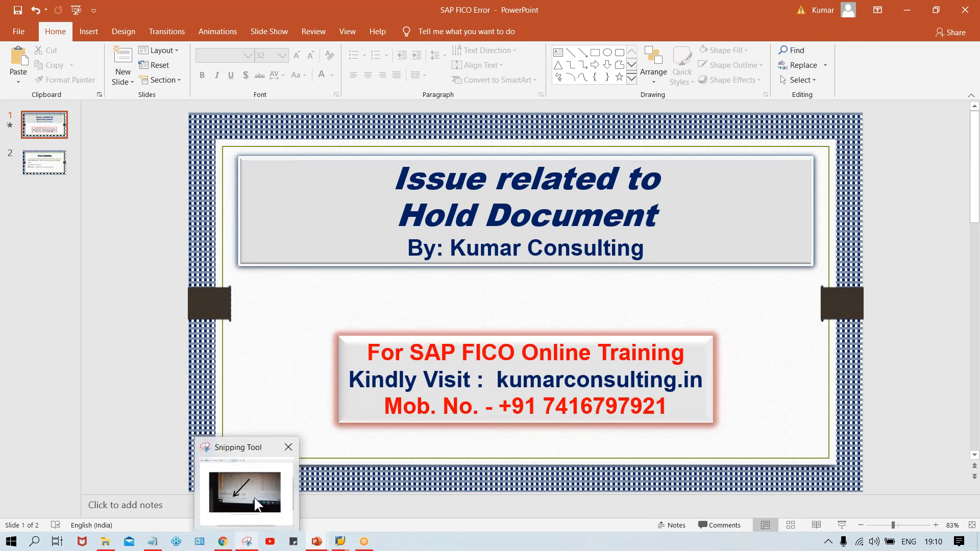
Step: Show the Error Message slide on the RFTMPBLU fix, then switch to SAP Easy Access
left_click(246, 491)
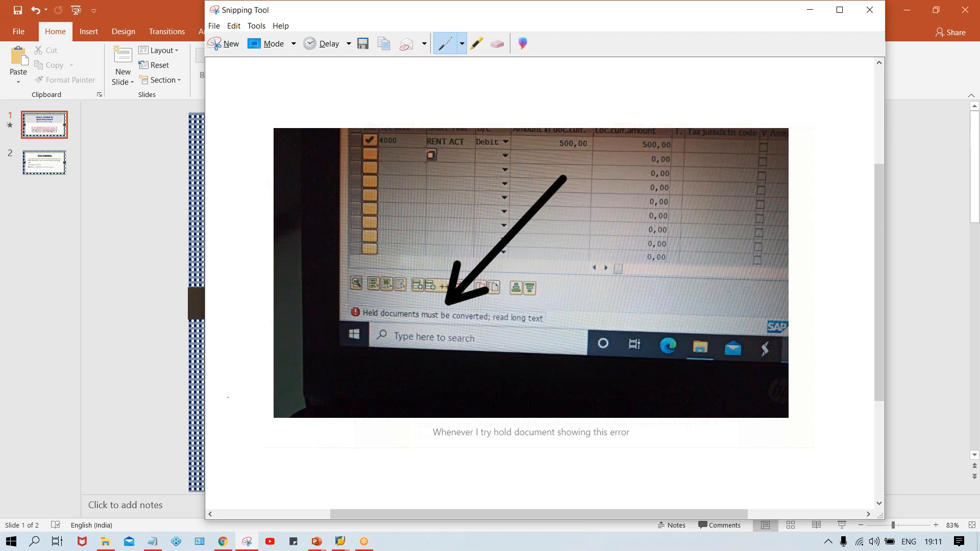
mouse_move(197, 384)
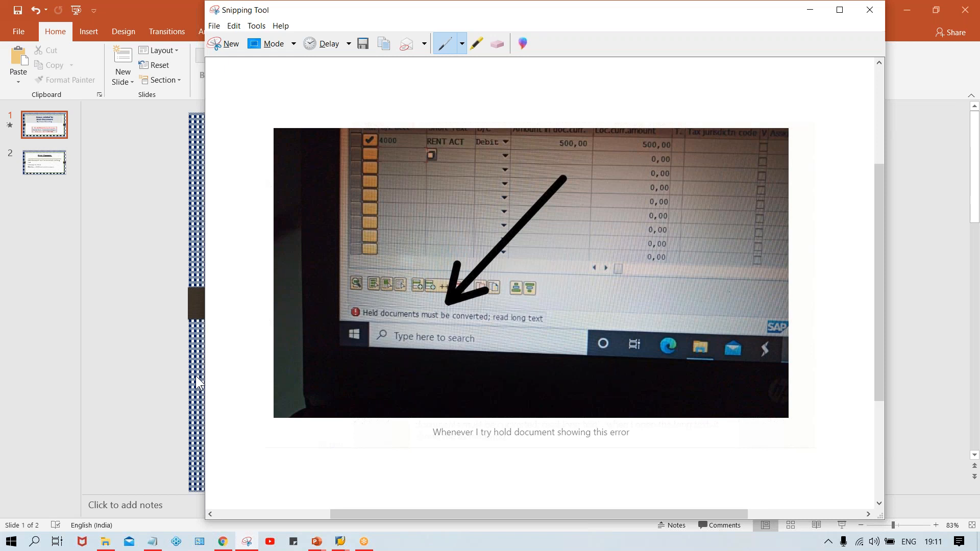
mouse_move(179, 385)
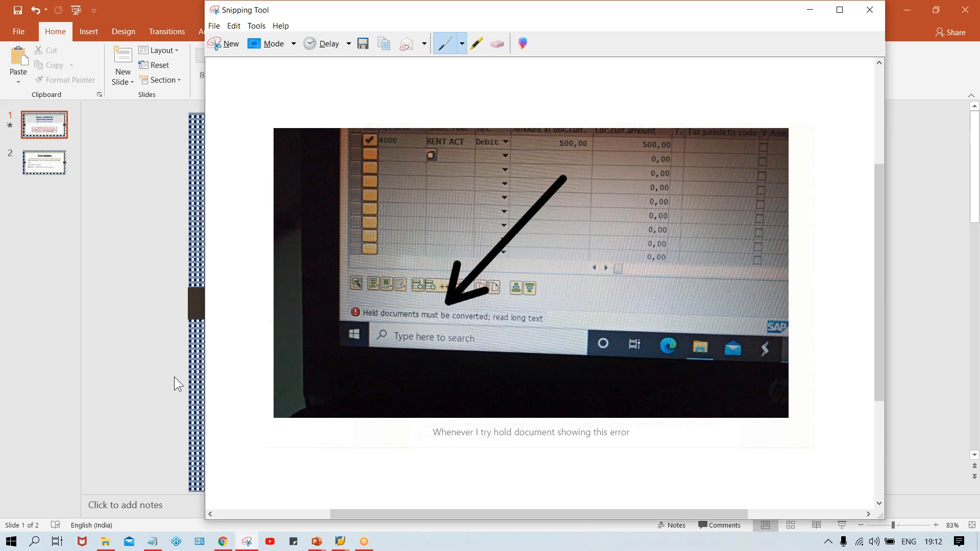
mouse_move(169, 374)
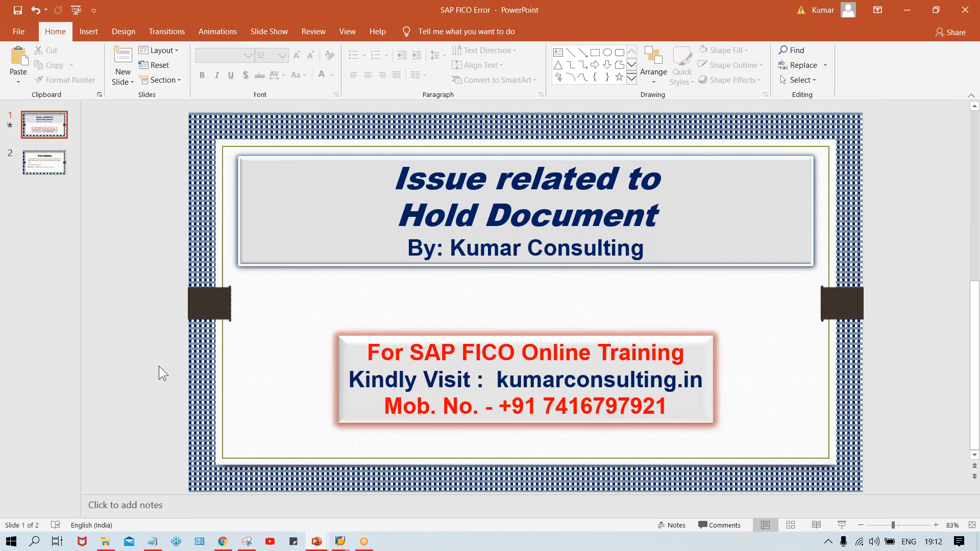
left_click(43, 163)
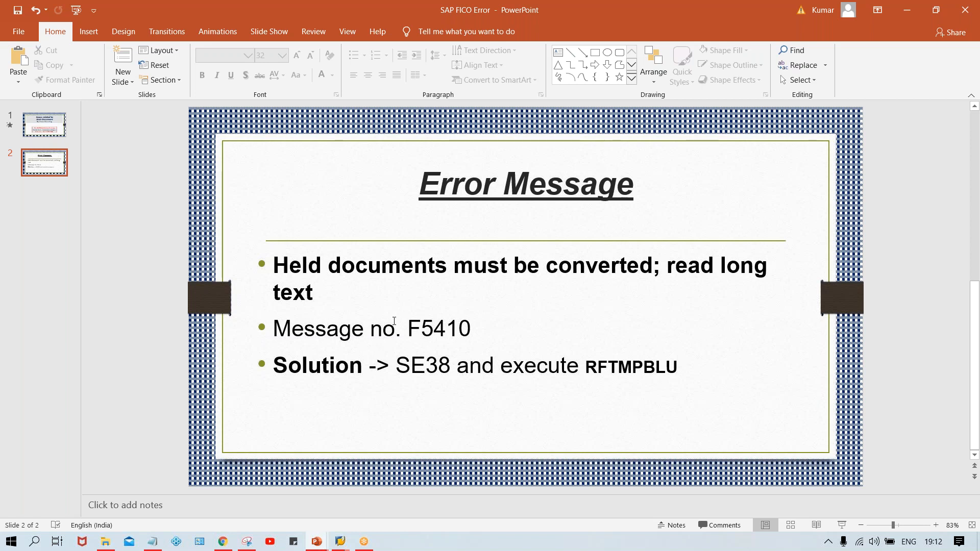
mouse_move(585, 345)
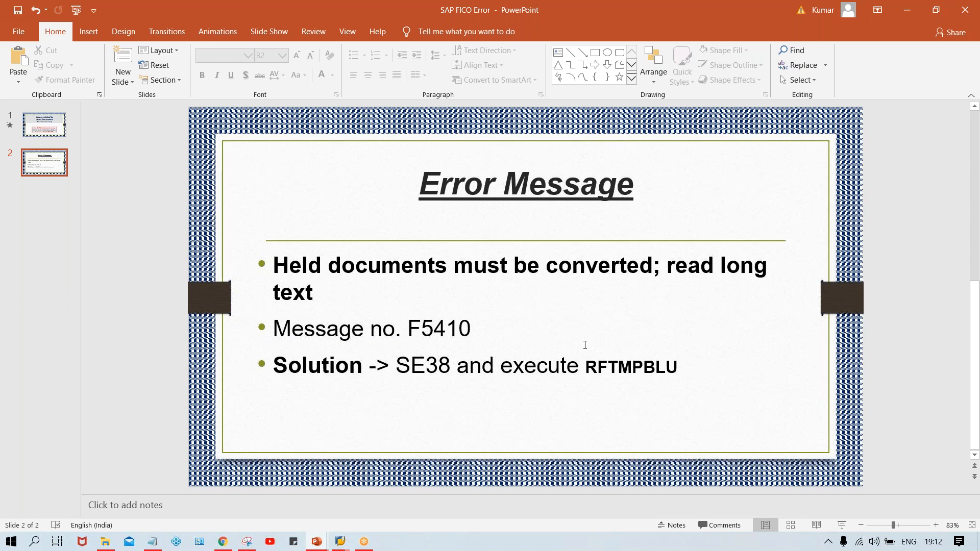
double_click(630, 366)
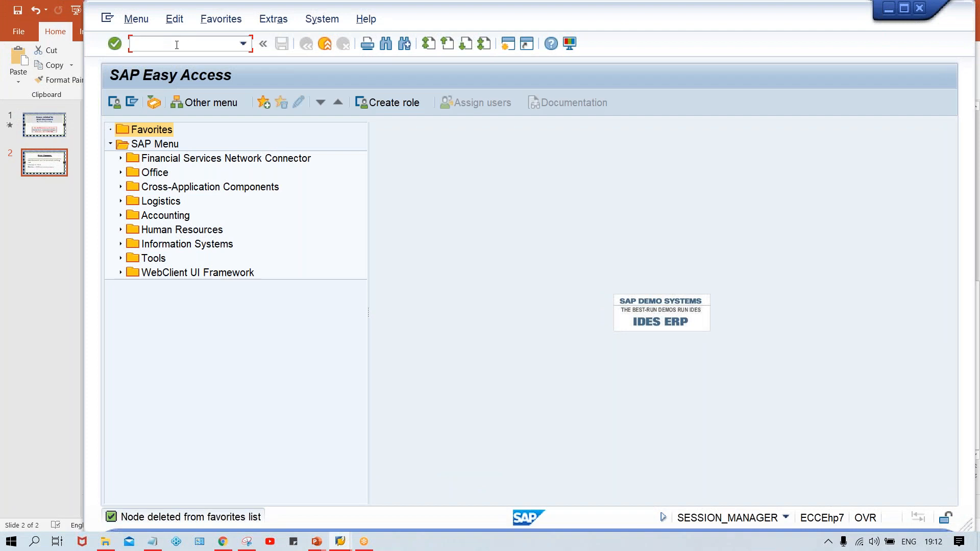
Step: Start an FB50 document dated 27.07.2020 with a 500 debit line to G/L account 1000
type("FB50")
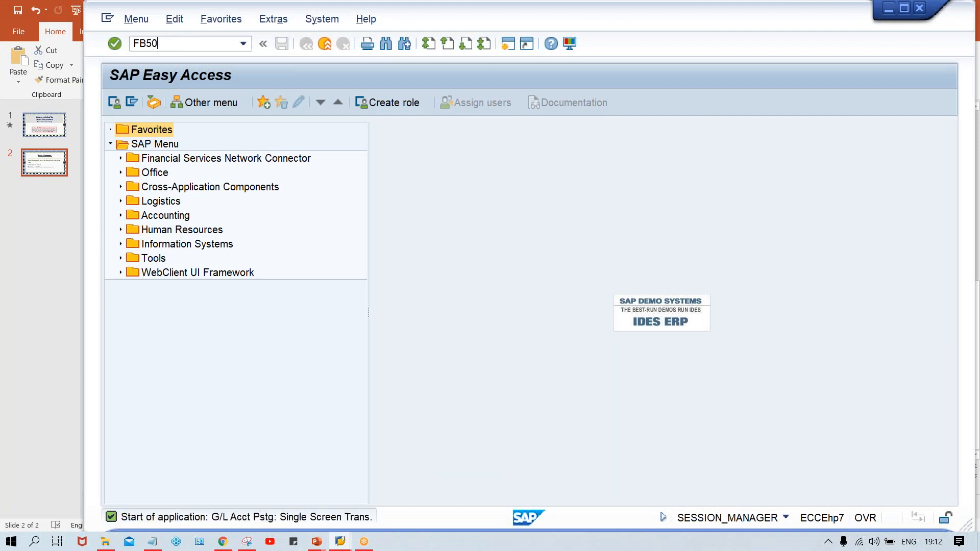
key("Enter")
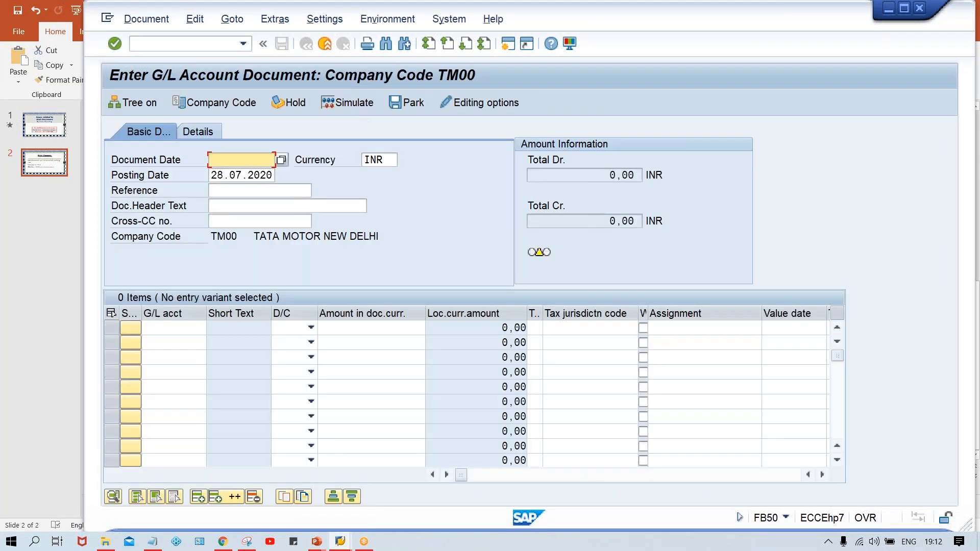
type("27.07.2020")
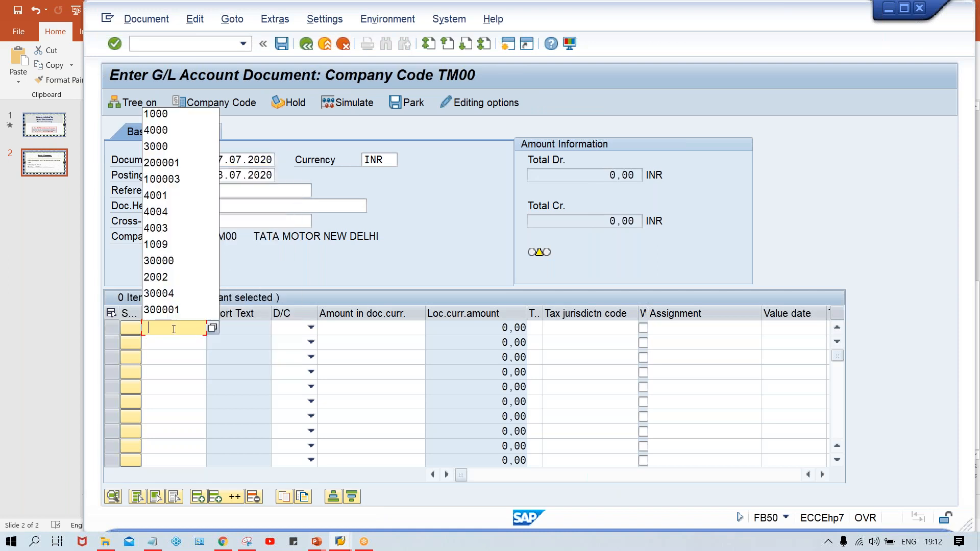
left_click(155, 113)
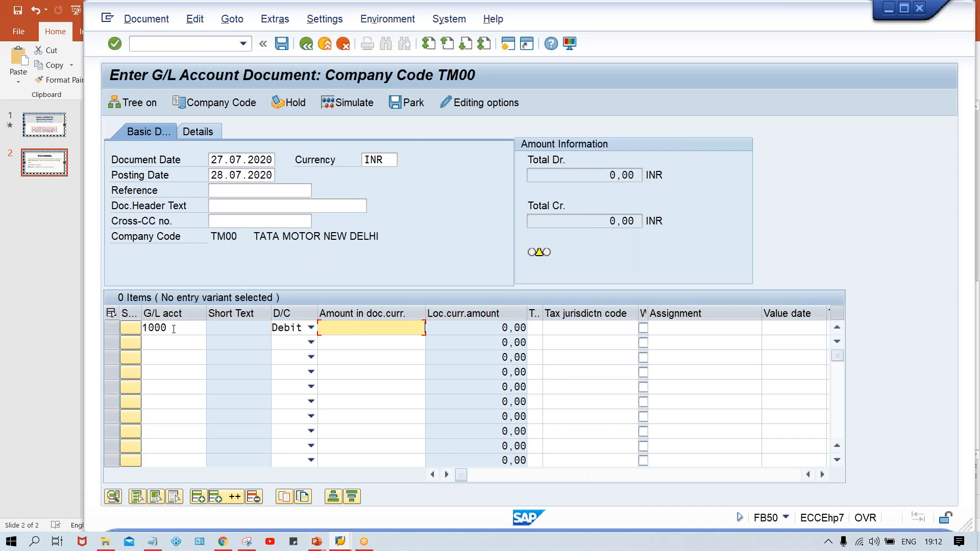
type("500")
left_click(189, 42)
type("S")
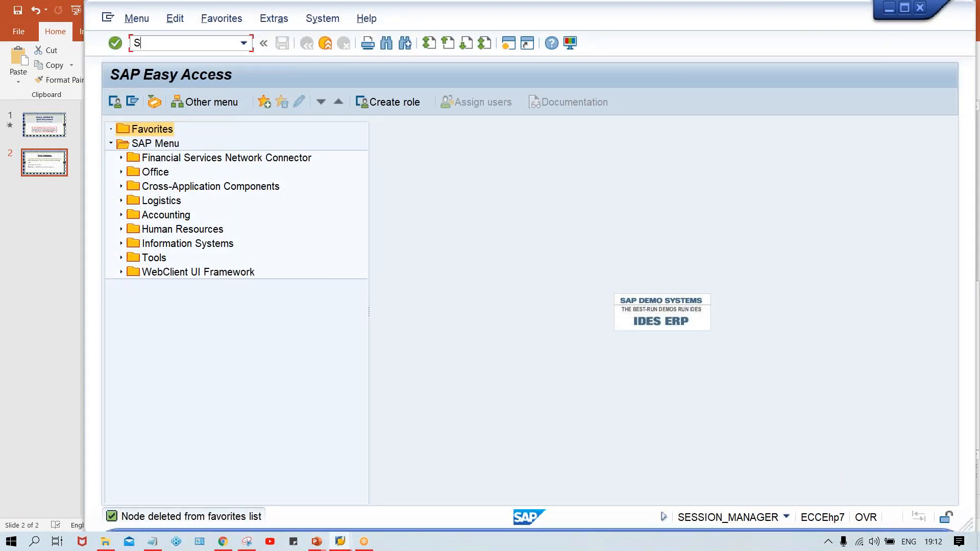
Step: Run RFTMPBLU in SE38 with 'No termination for read error' ticked, then go back
key("Enter")
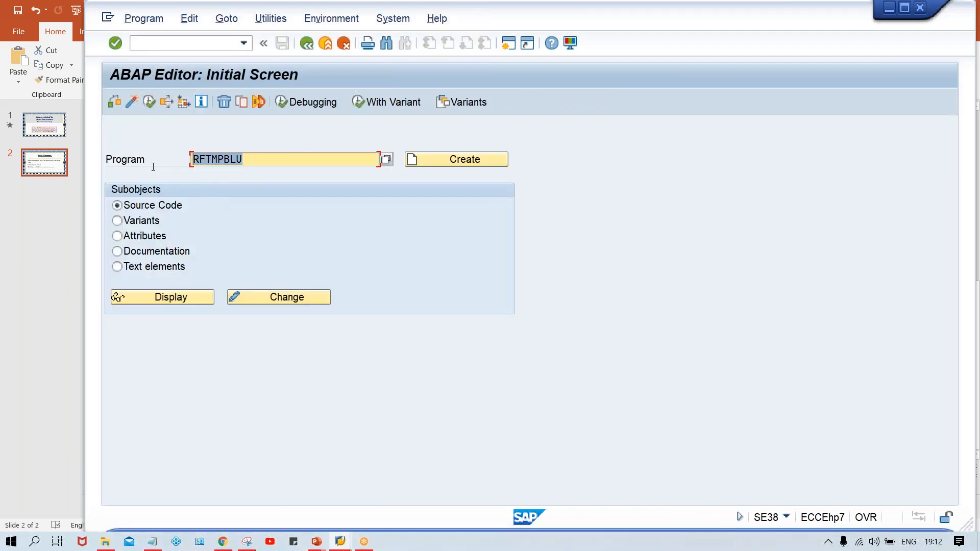
mouse_move(138, 120)
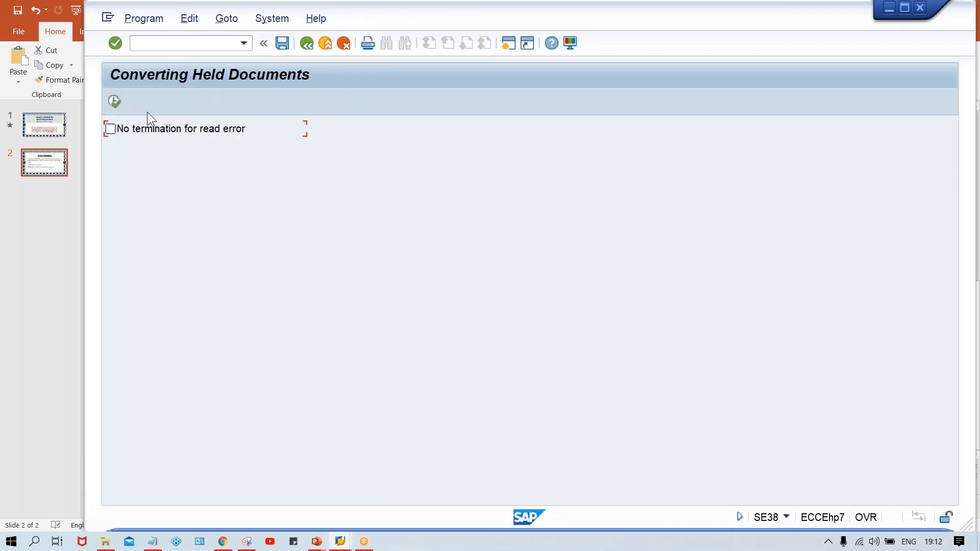
left_click(109, 129)
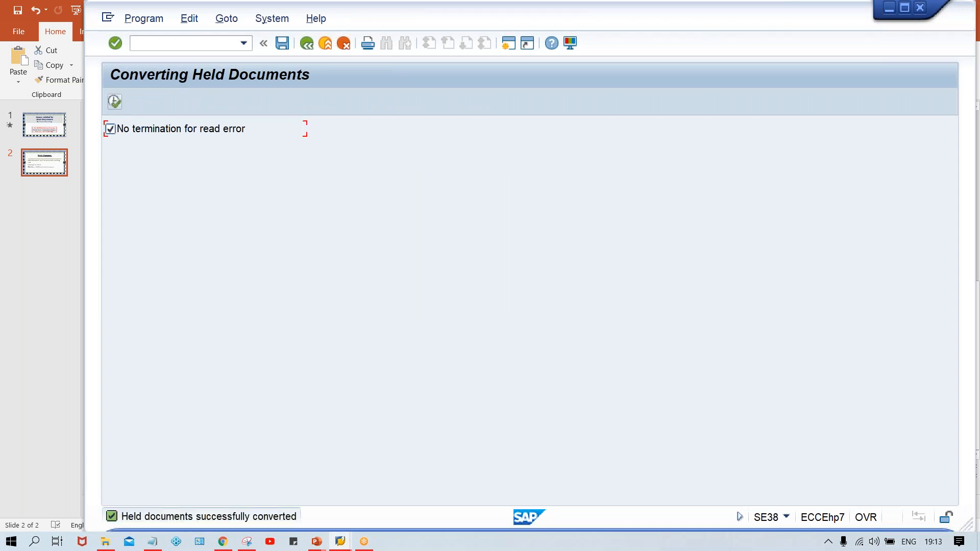
mouse_move(329, 426)
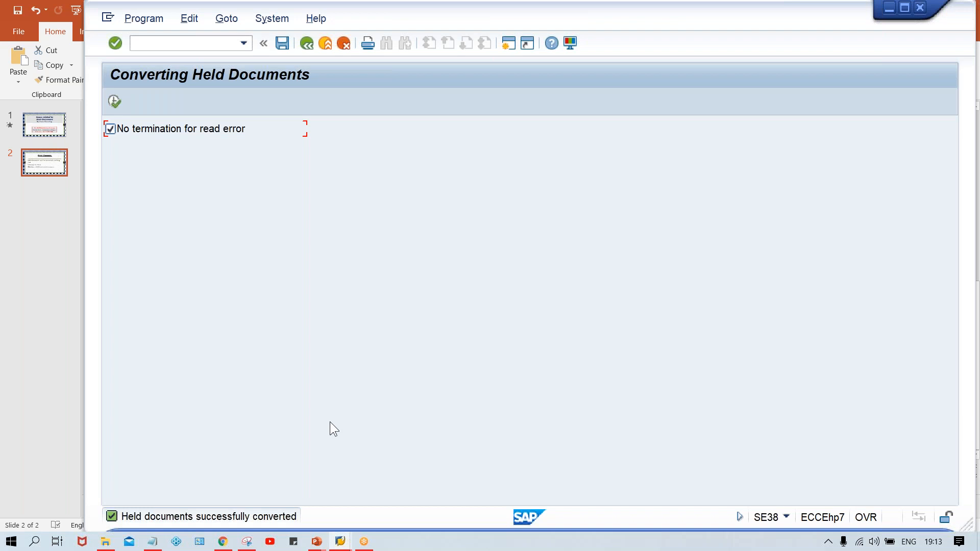
left_click(184, 43)
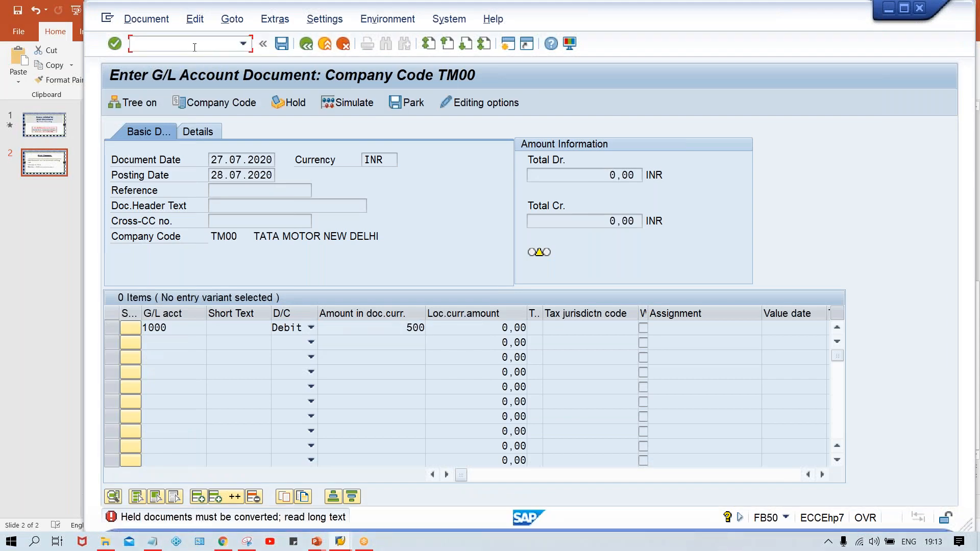
Step: Re-enter the FB50 document via /NFB50 dated 27.07.2020, 500 to account 1000, and hold as 1234
type("/NFB50")
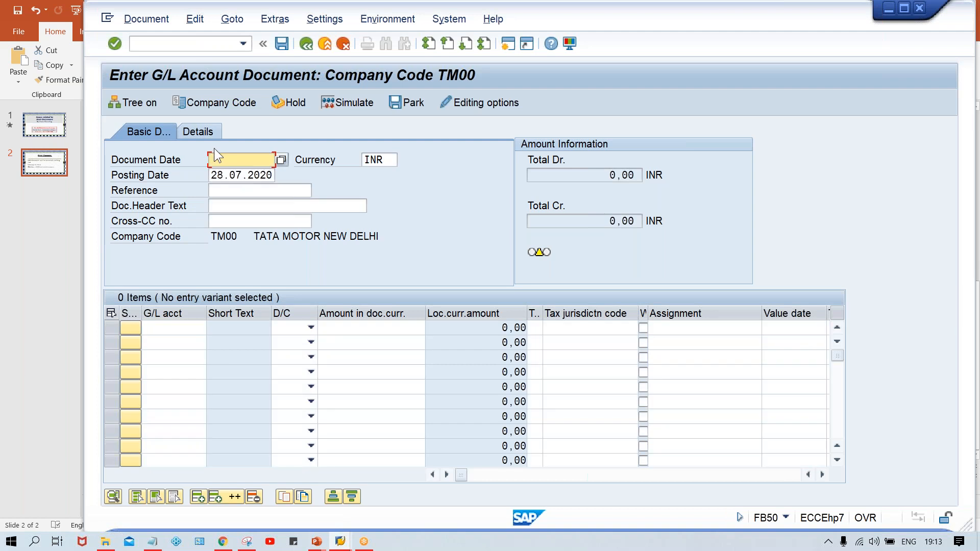
type("28")
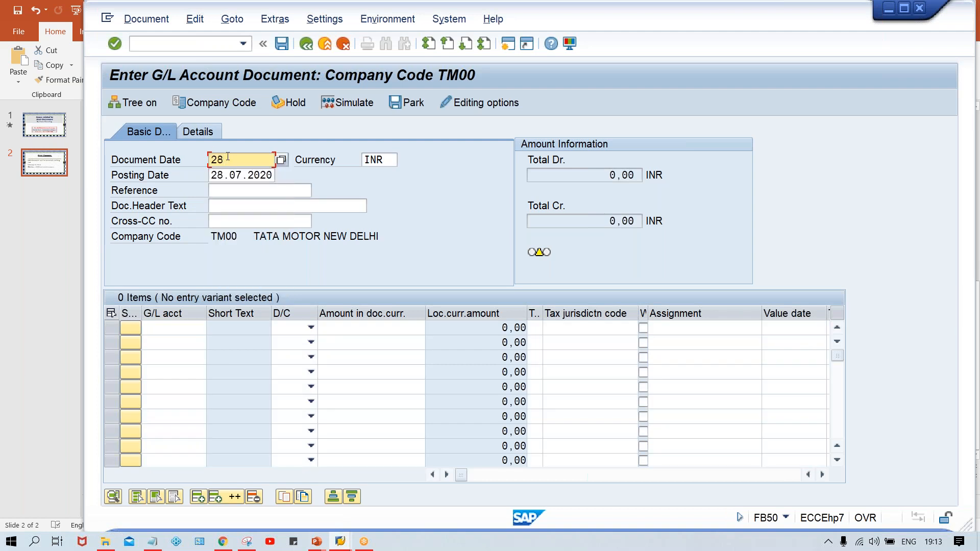
type("27.07.2020")
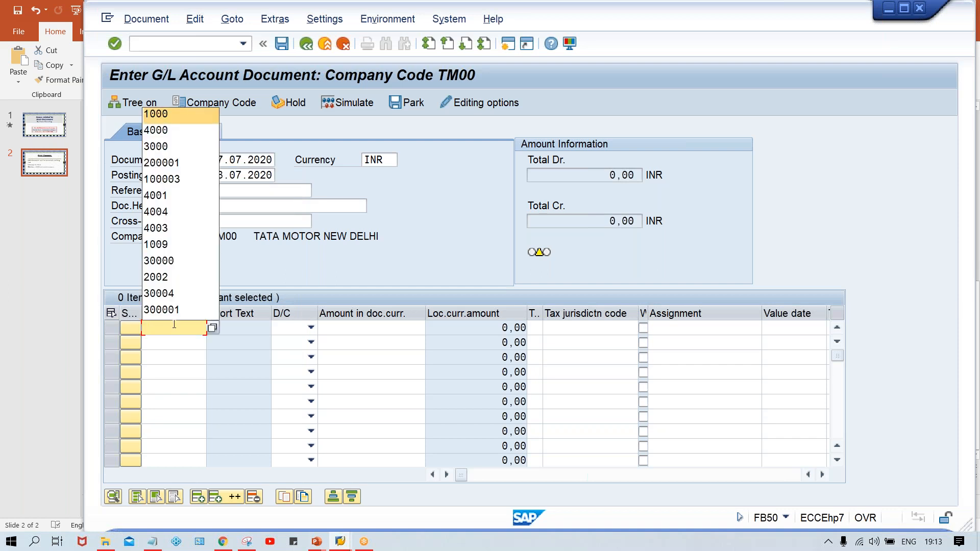
left_click(156, 114)
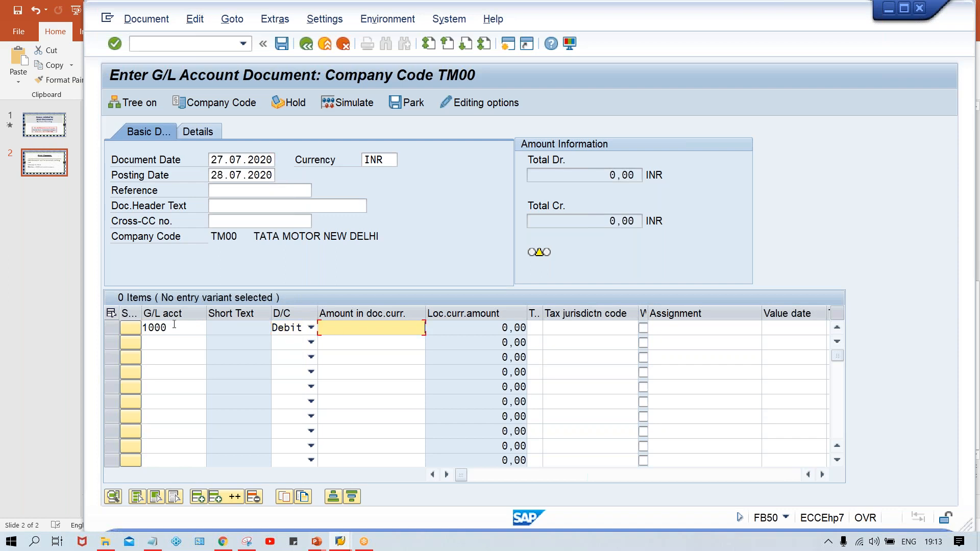
type("500")
type("123")
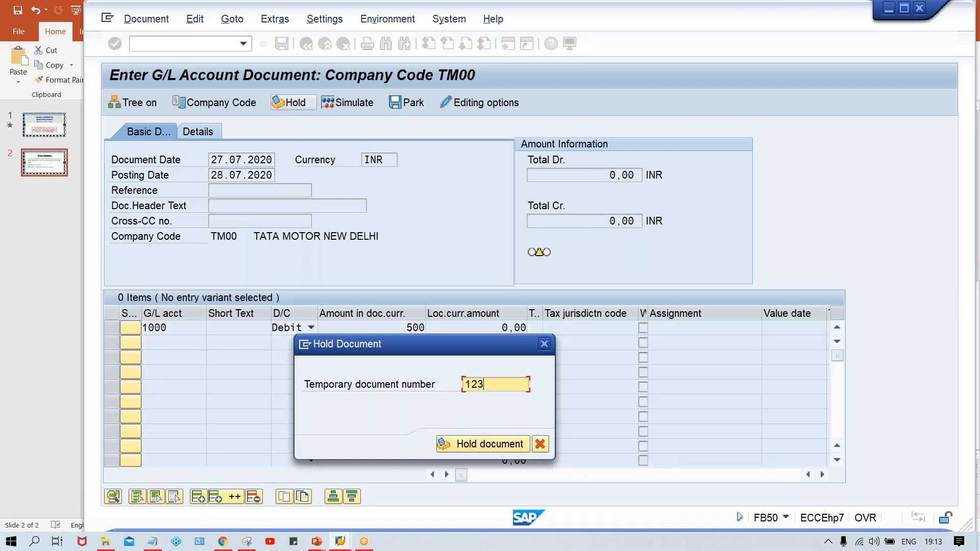
type("4")
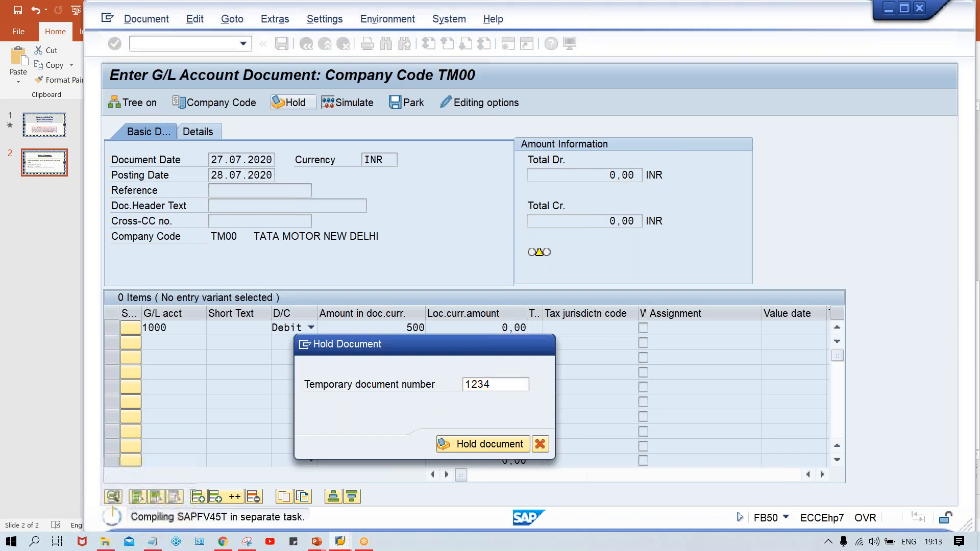
left_click(482, 444)
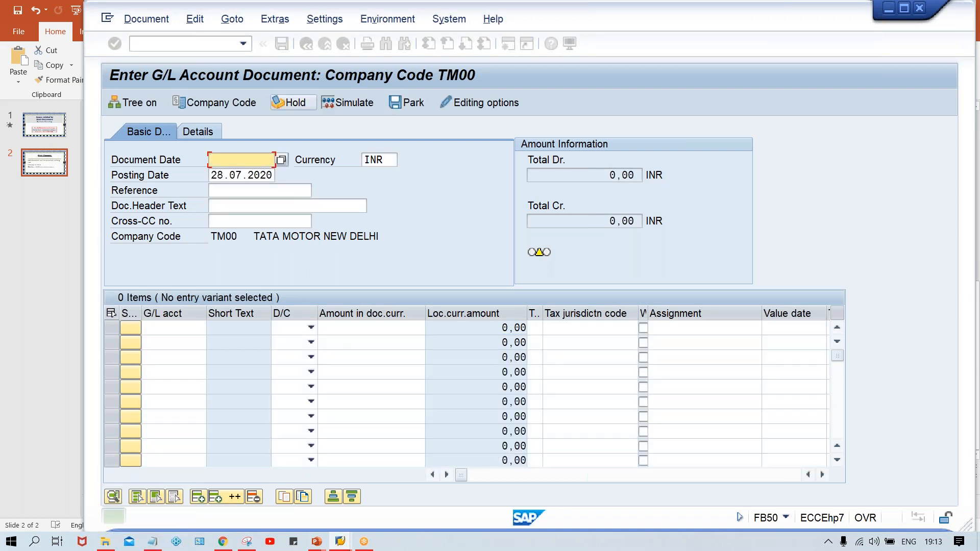
Step: Check the 'Document 1234 was held' status message on the cleared FB50 screen
left_click(287, 102)
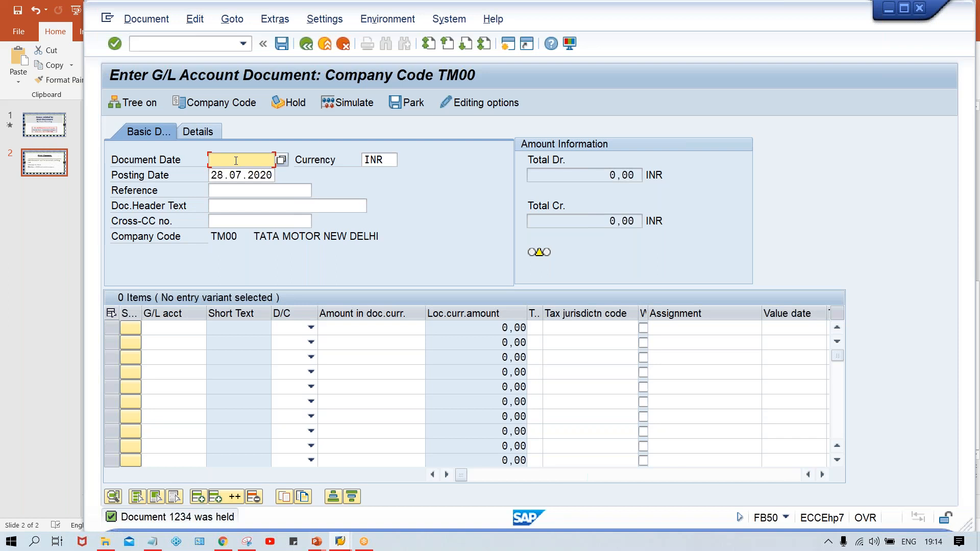
mouse_move(725, 236)
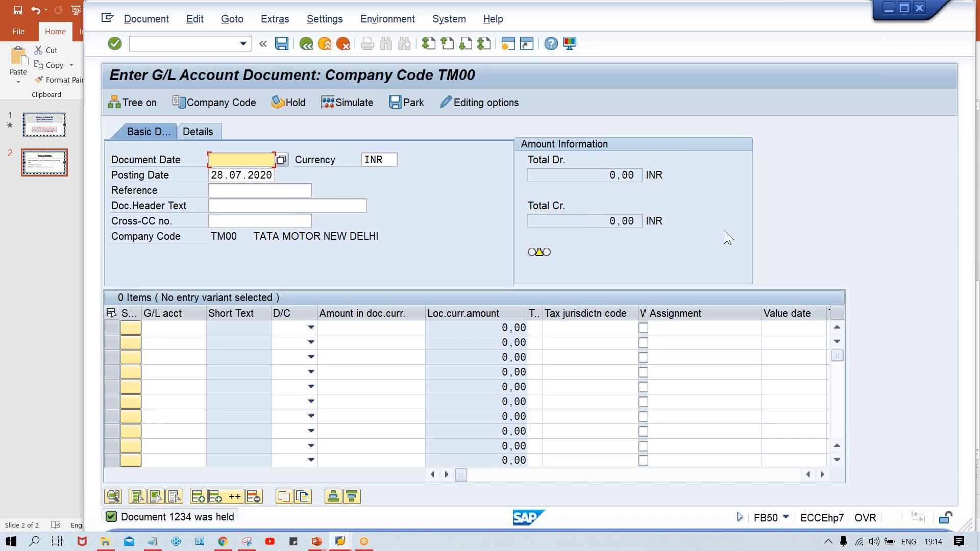
mouse_move(721, 246)
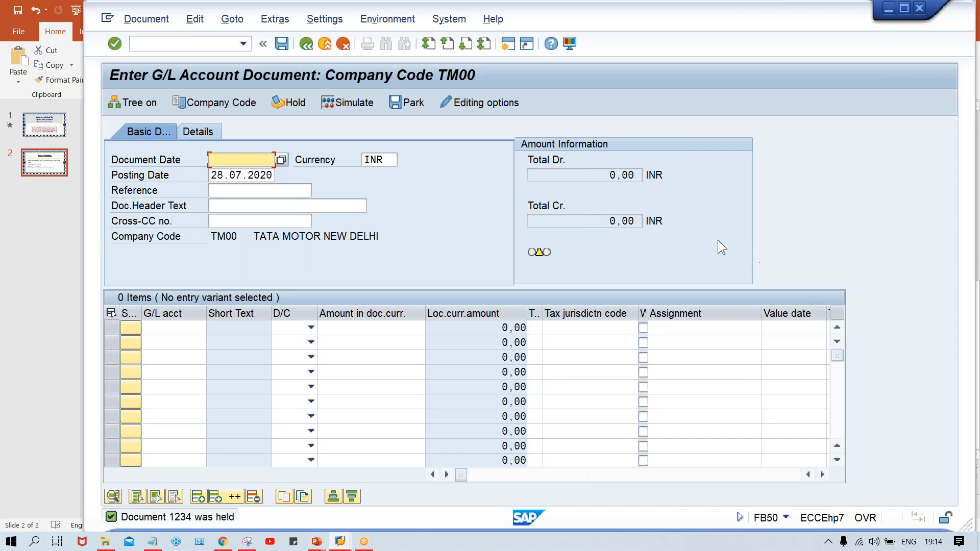